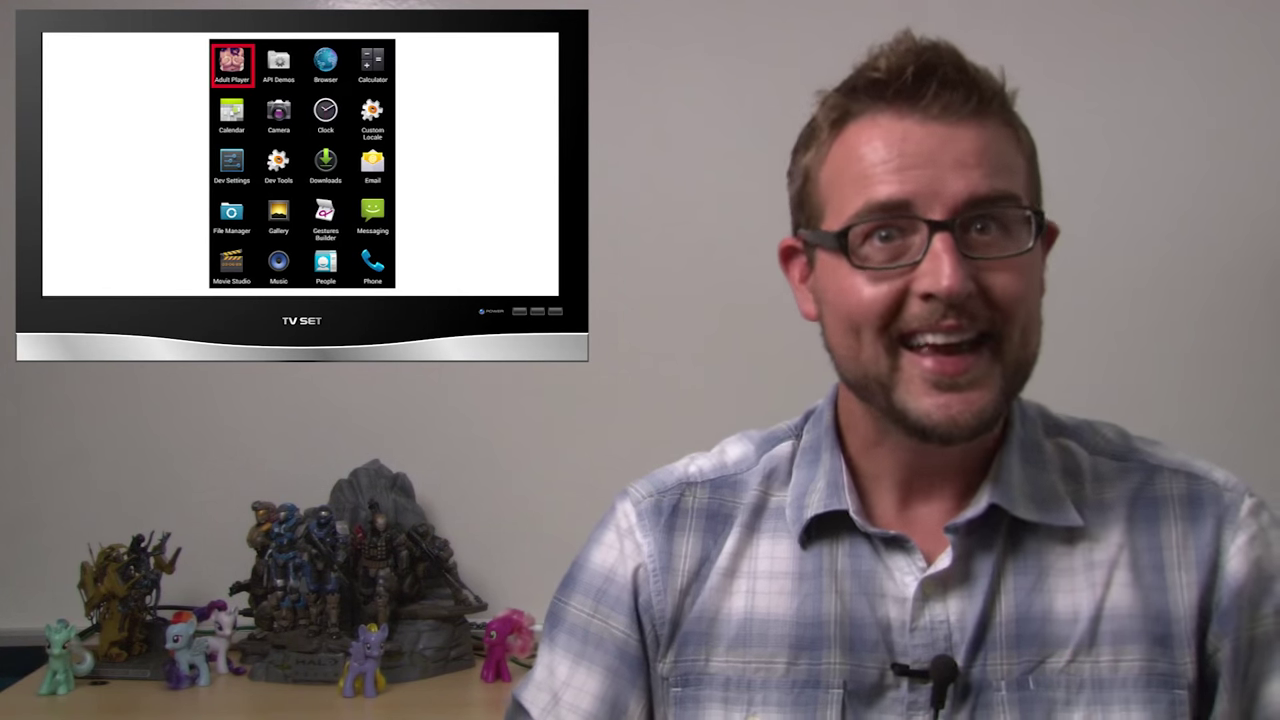
click(232, 58)
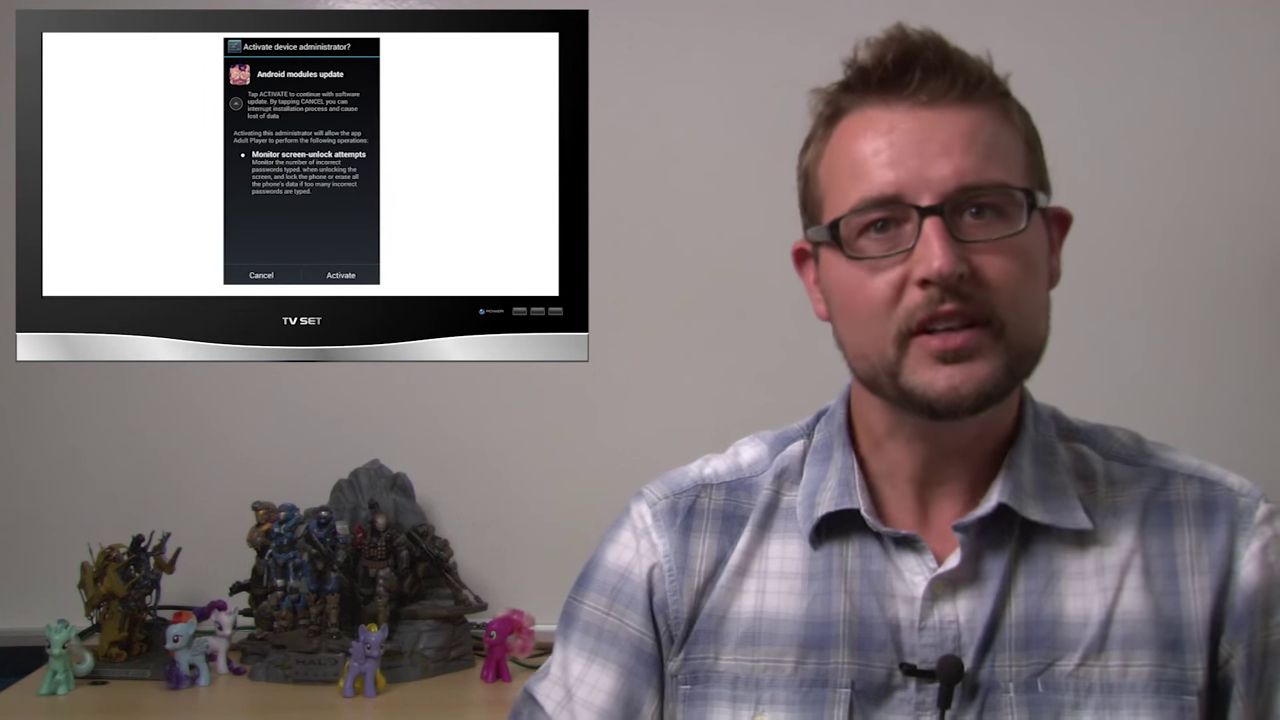